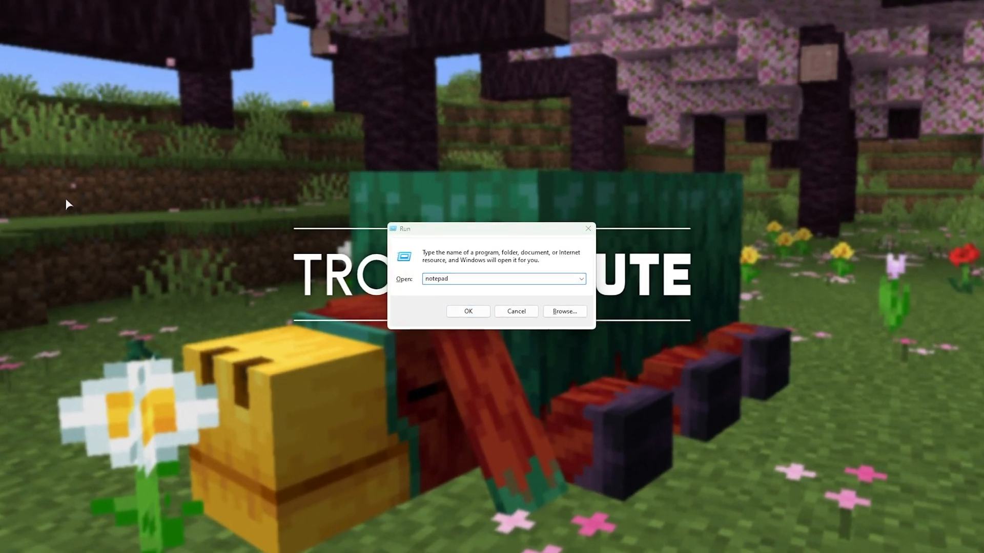
# Run %AppData%\.minecraft to open the .minecraft folder in File Explorer
pyautogui.write('%AppData%')
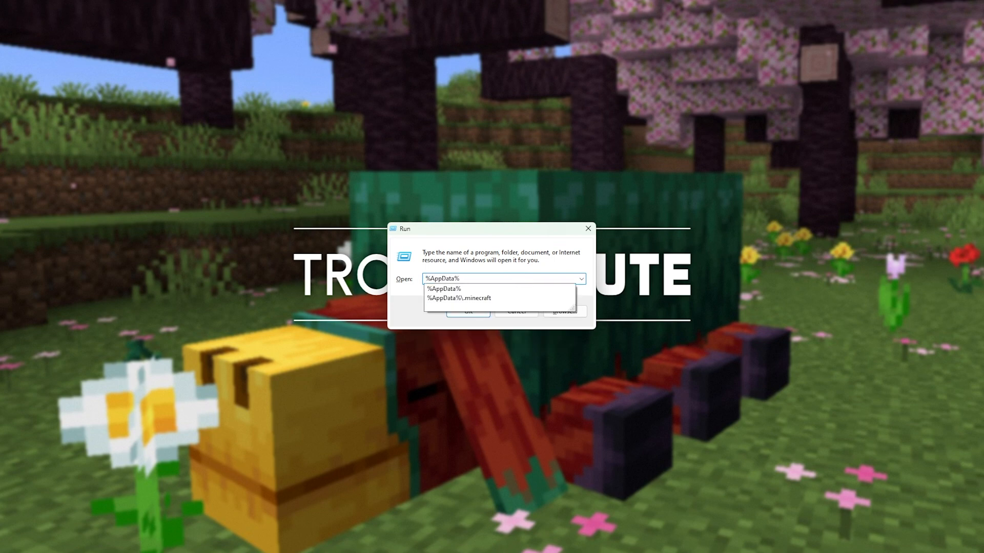
pyautogui.click(460, 298)
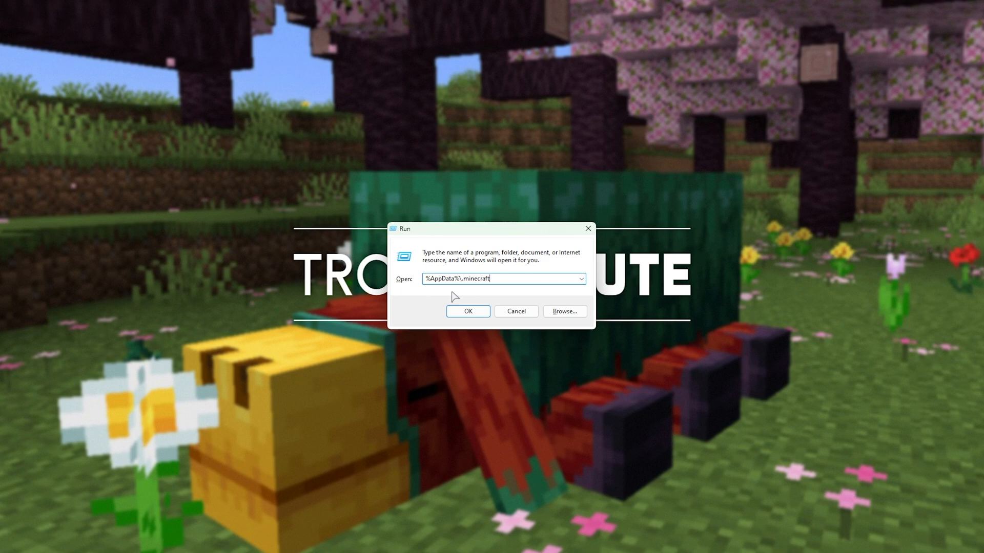
pyautogui.click(467, 312)
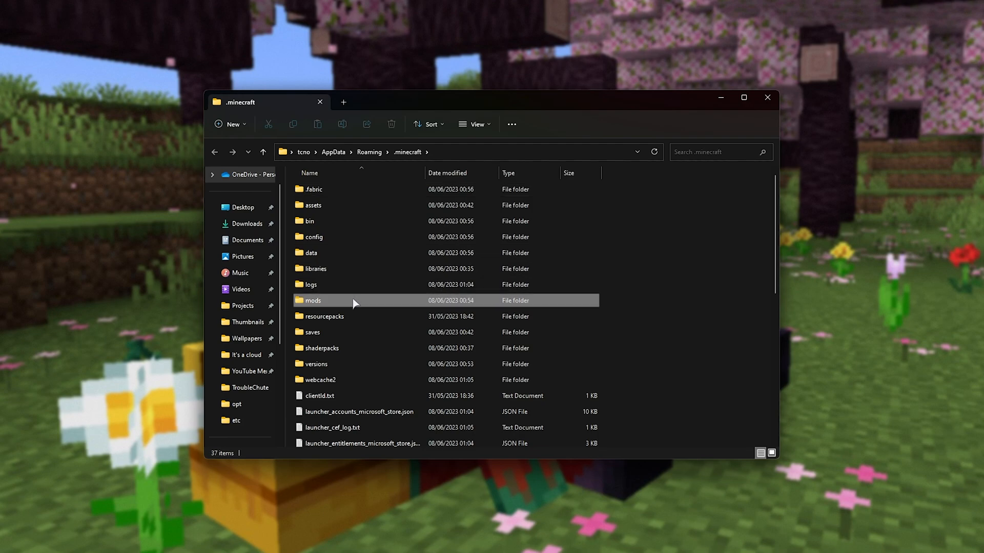
# Open the mods folder and select the fabric-api 0.83.0+1.20 jar
pyautogui.click(311, 301)
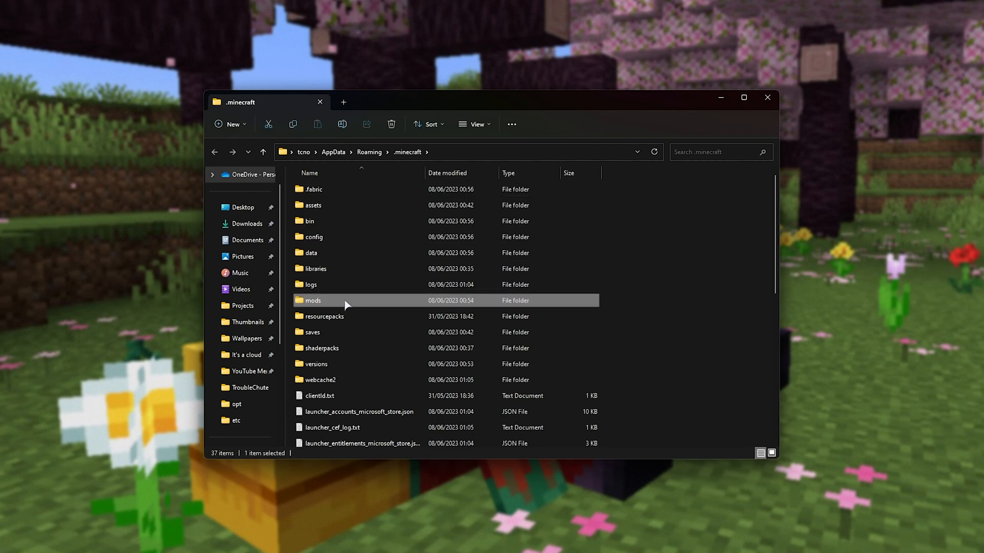
pyautogui.doubleClick(313, 300)
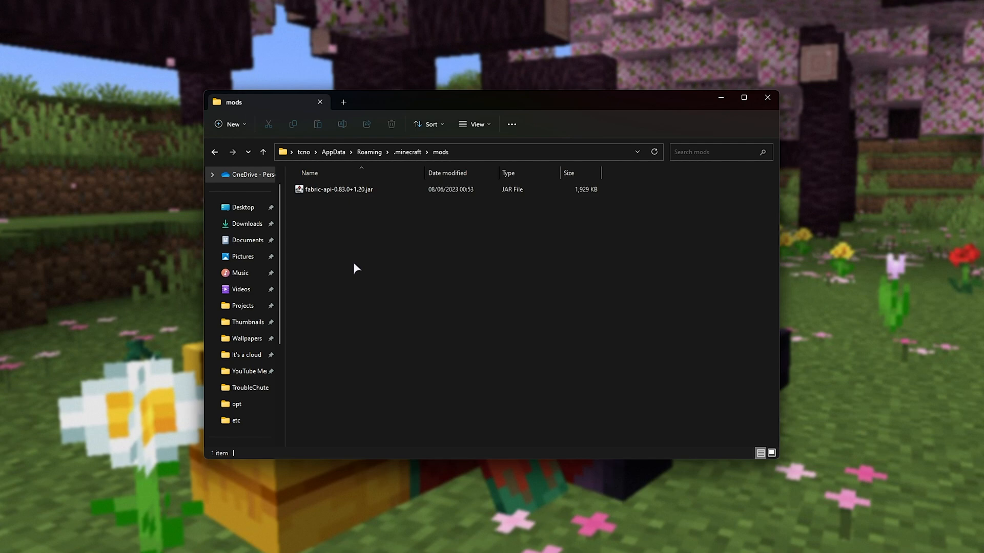
pyautogui.click(338, 189)
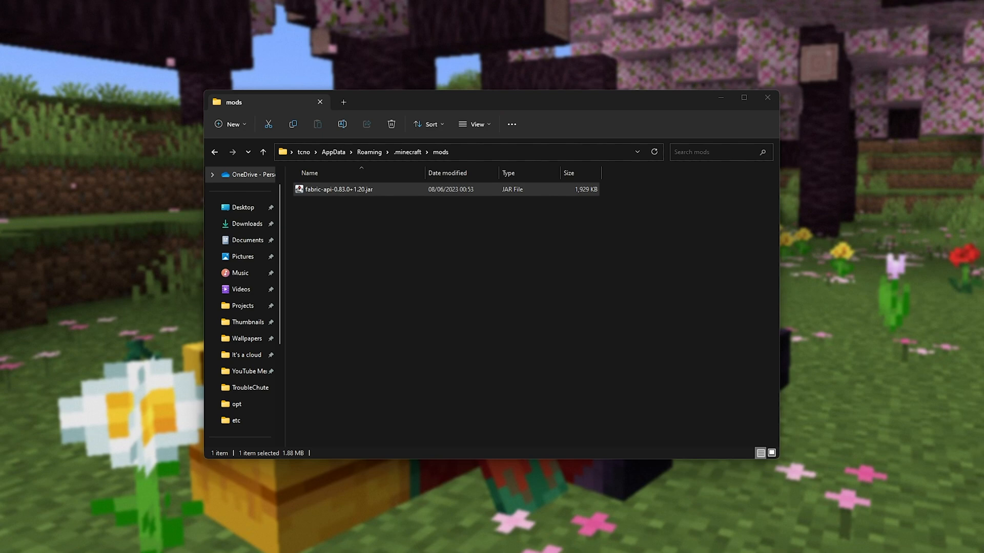
pyautogui.moveTo(868, 228)
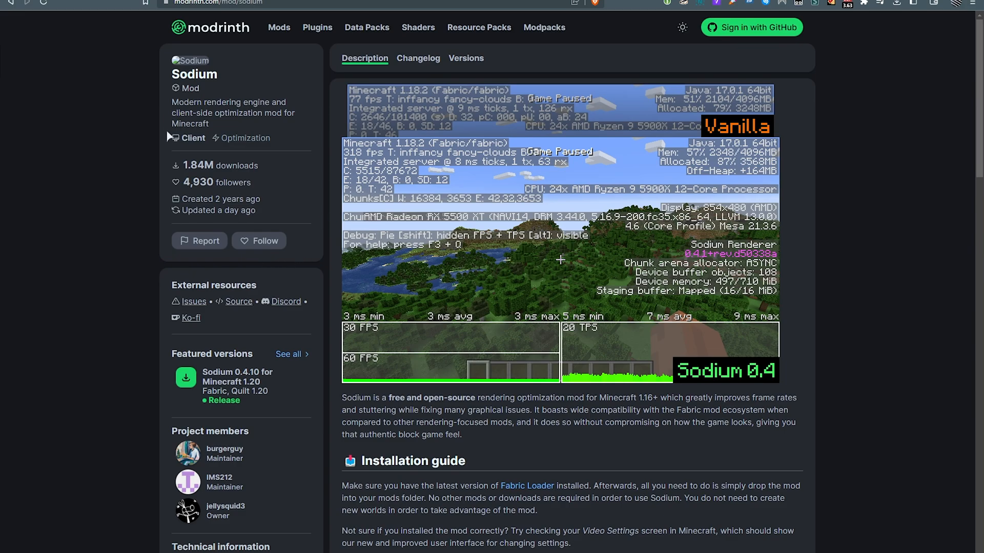
pyautogui.moveTo(207, 44)
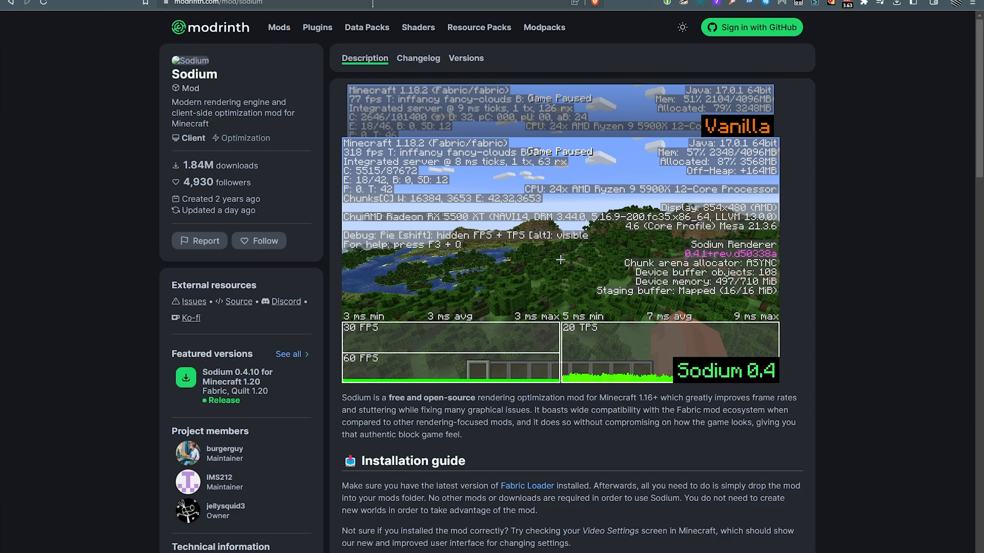
pyautogui.moveTo(183, 139)
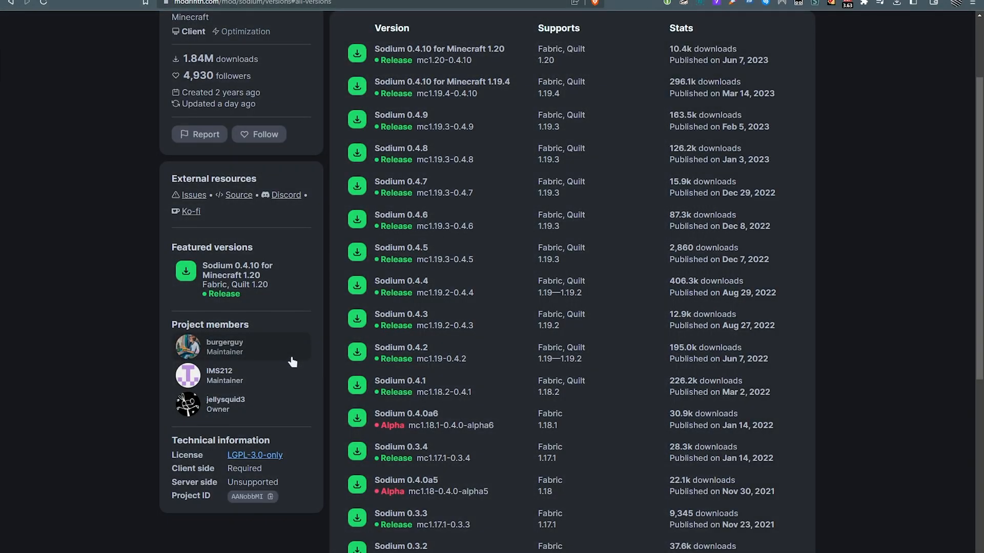
# Download Sodium 0.4.10 for Minecraft 1.20 from its Versions list
pyautogui.scroll(3)
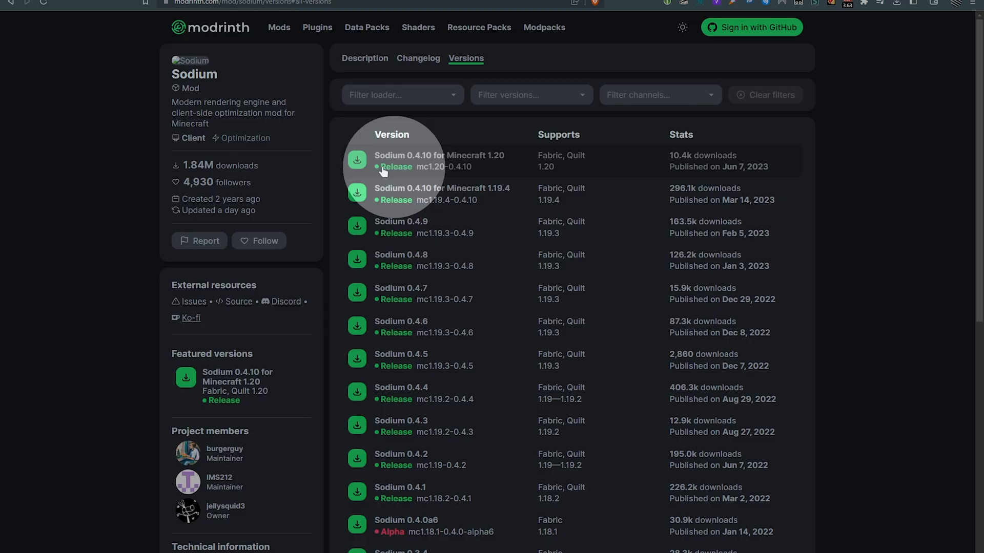
pyautogui.click(356, 161)
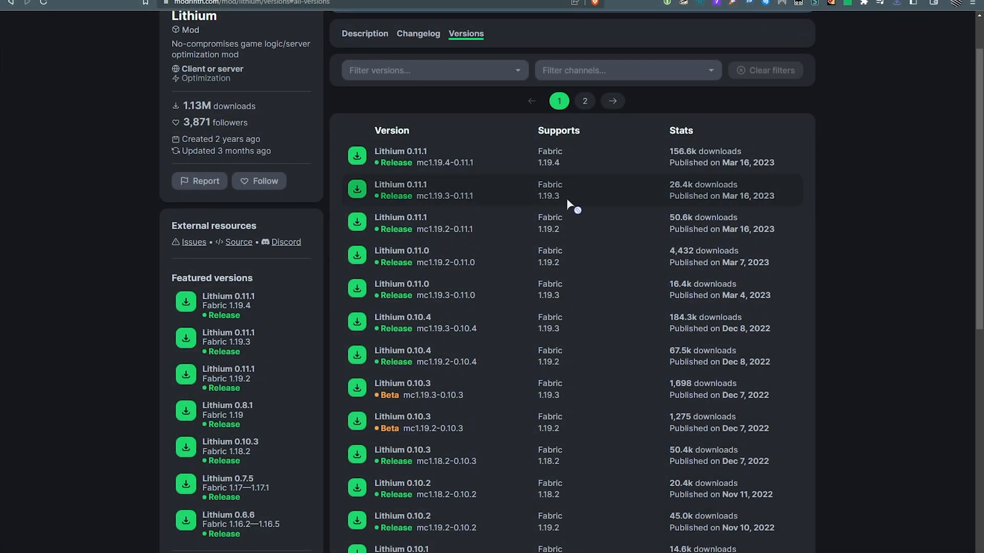
pyautogui.moveTo(449, 156)
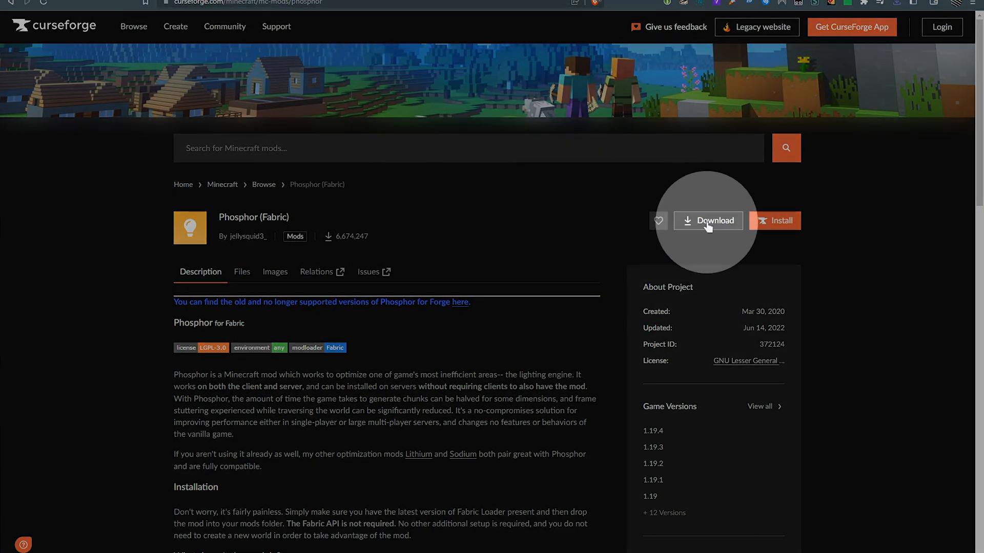
# Download Phosphor (Fabric) and review its description and supported versions
pyautogui.click(708, 220)
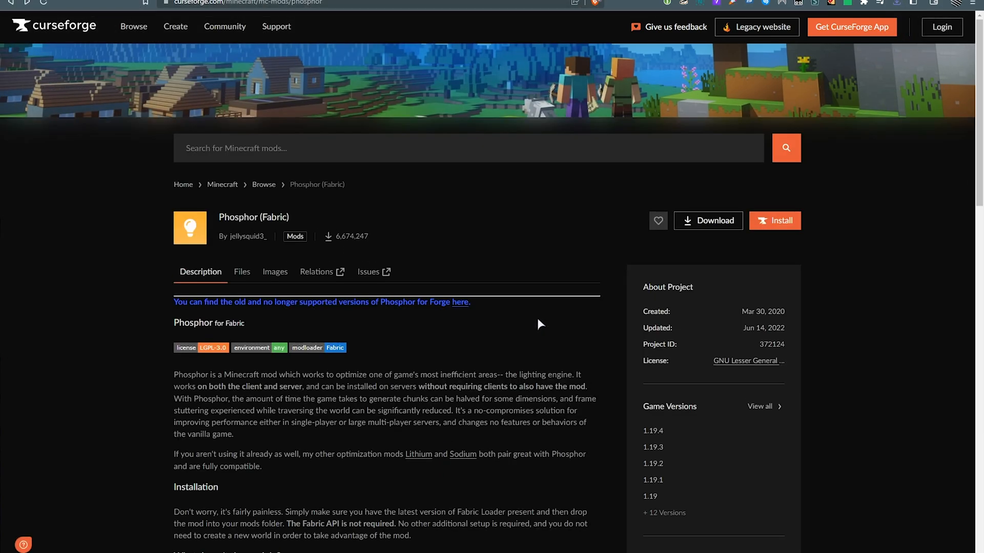
pyautogui.scroll(-3)
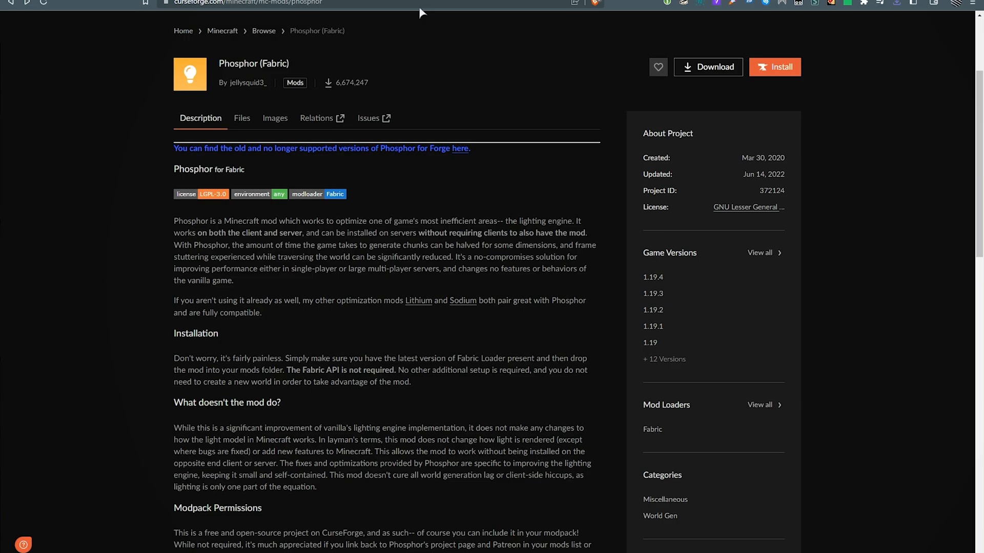
# Go to modrinth.com/mod/iris and show all Iris Shaders versions
pyautogui.write('modrinth.com/mod/iris')
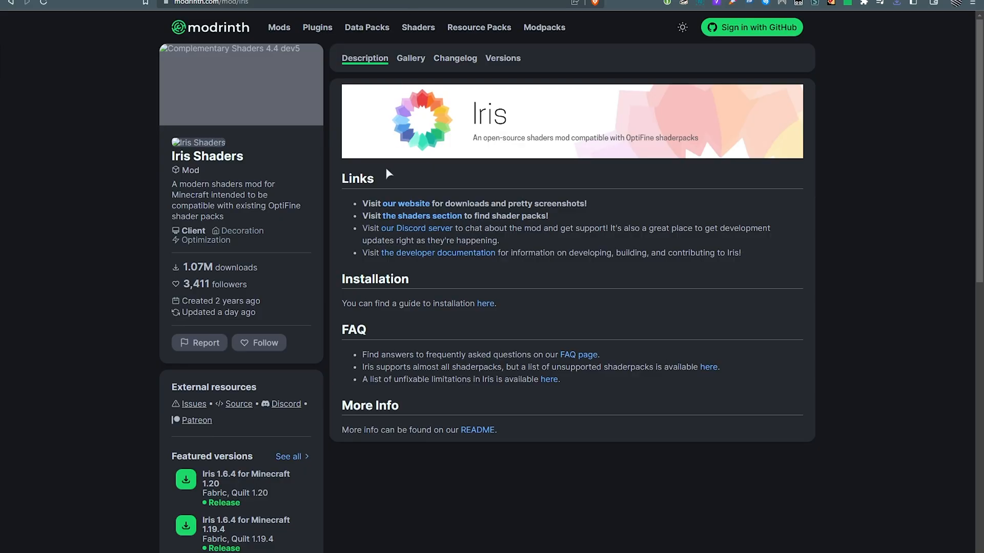
pyautogui.scroll(-3)
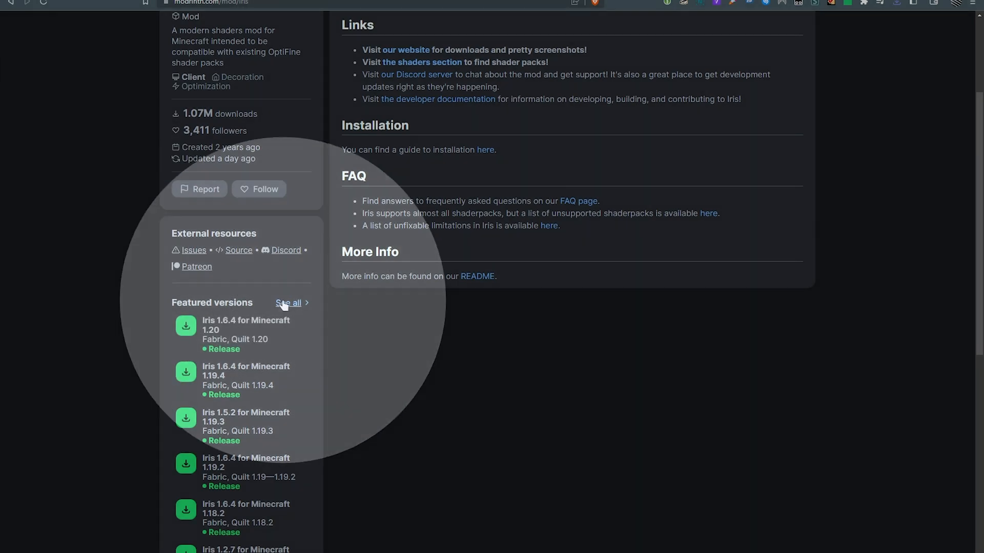
pyautogui.click(287, 303)
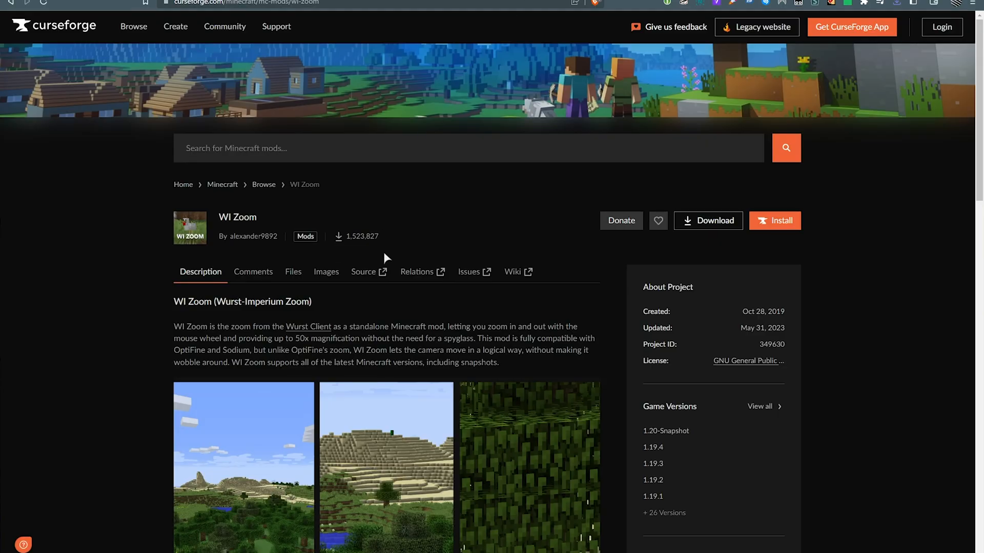
pyautogui.moveTo(413, 207)
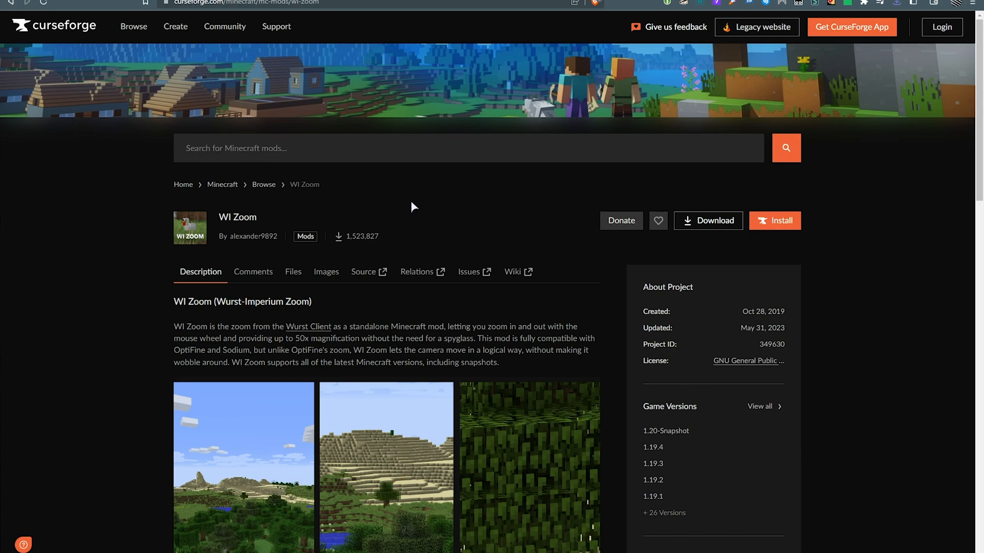
# View all WI Zoom files and download WI-Zoom-1.4-MC1.20
pyautogui.scroll(-3)
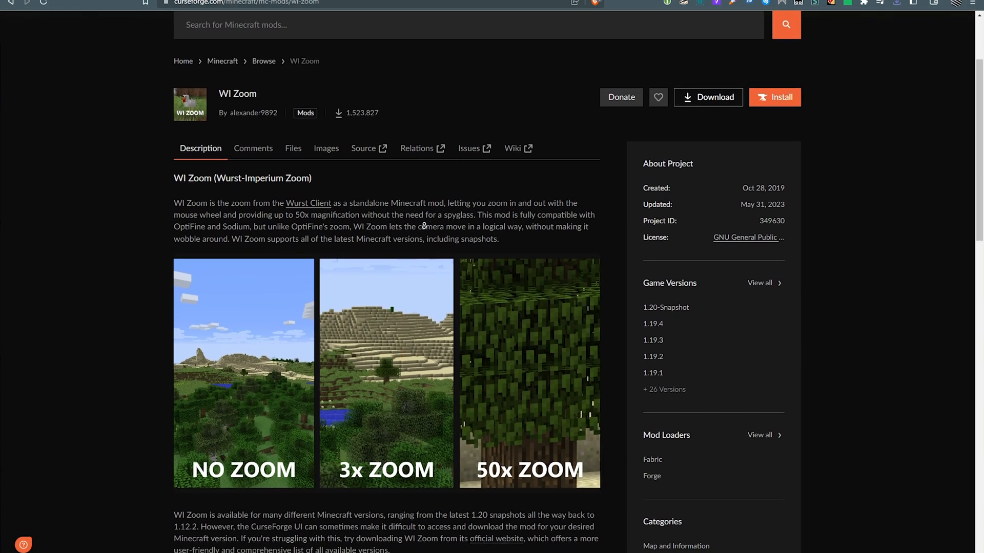
pyautogui.scroll(-3)
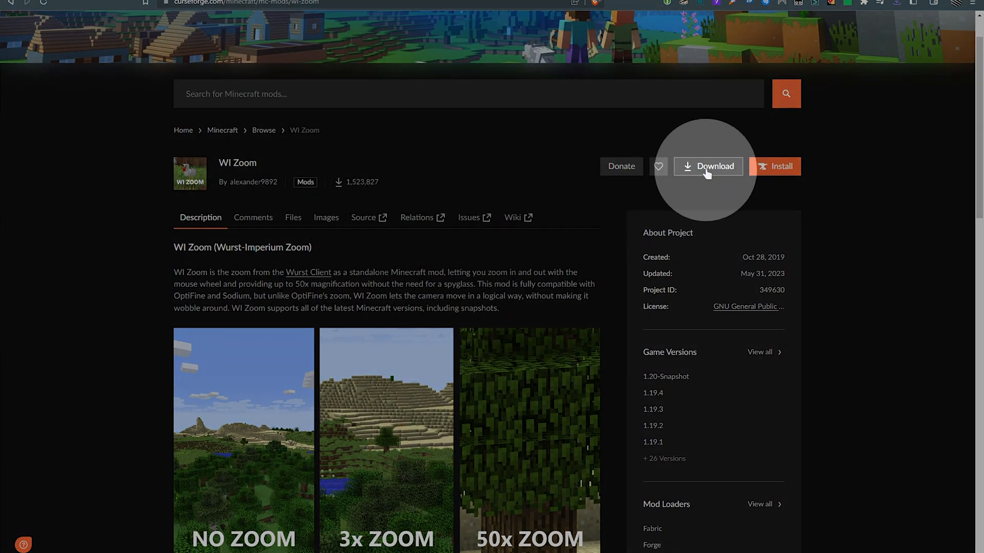
pyautogui.moveTo(756, 364)
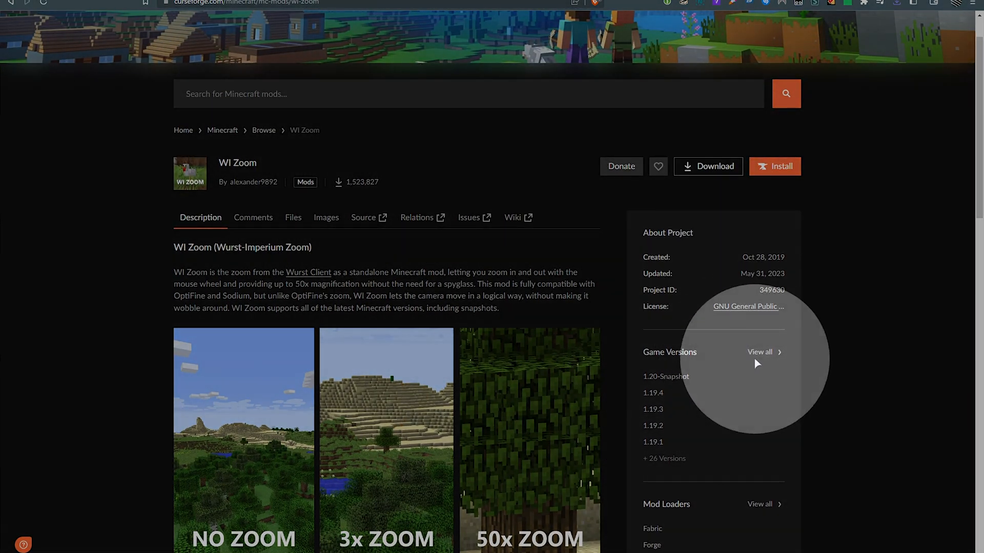
pyautogui.click(292, 217)
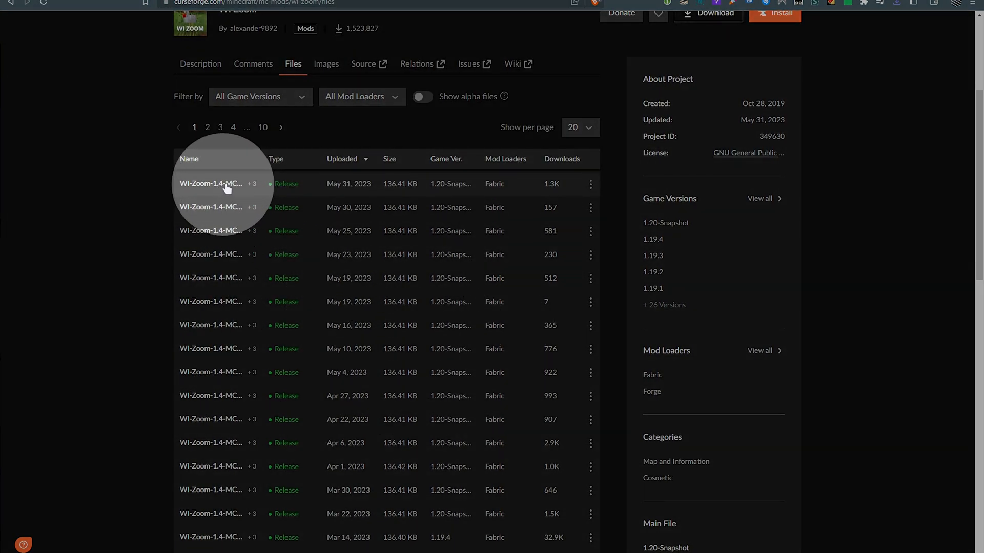
pyautogui.moveTo(211, 184)
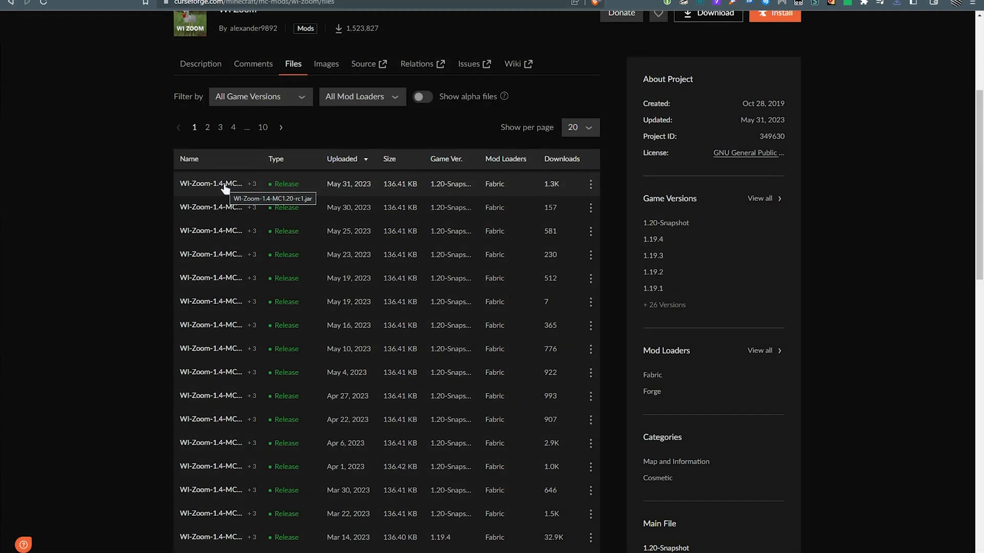
pyautogui.click(212, 183)
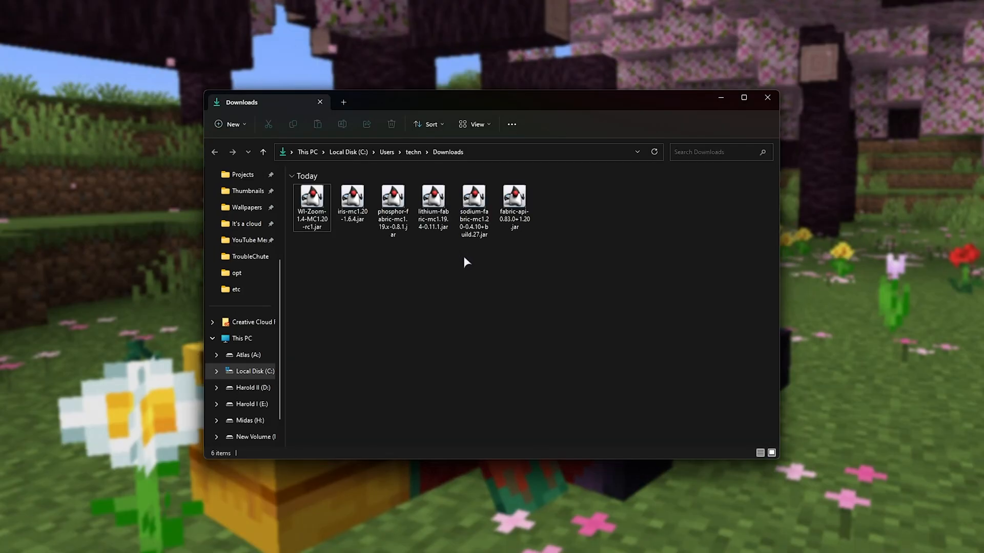
# Select all downloaded mod jars in Downloads to move them into .minecraft\mods
pyautogui.press('ctrl+a')
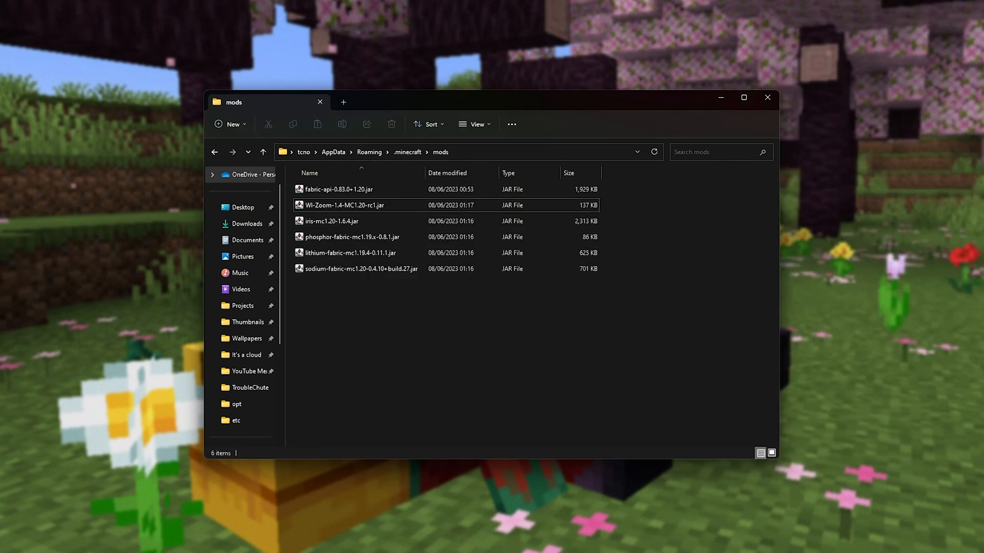
pyautogui.moveTo(613, 311)
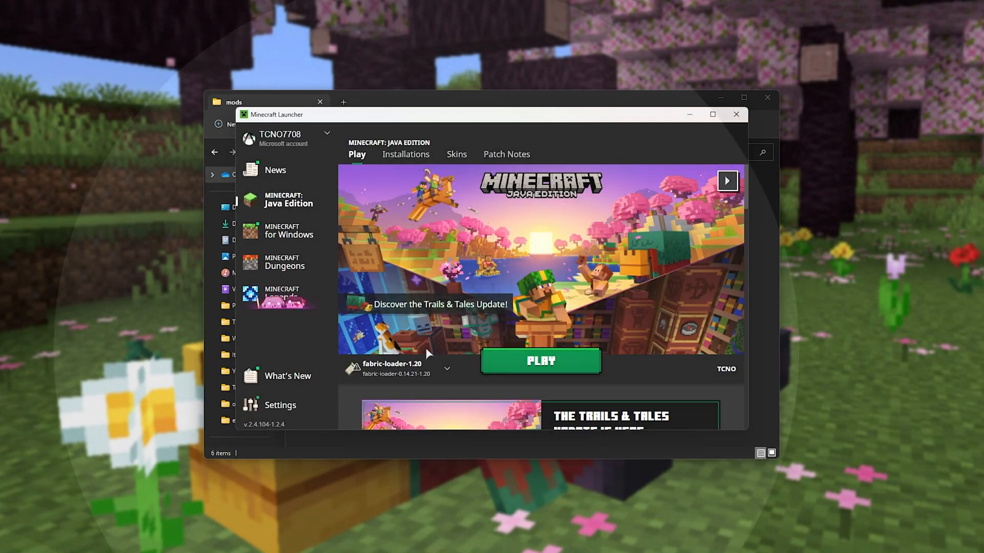
# Start the game with the fabric-loader-1.20 profile
pyautogui.click(540, 361)
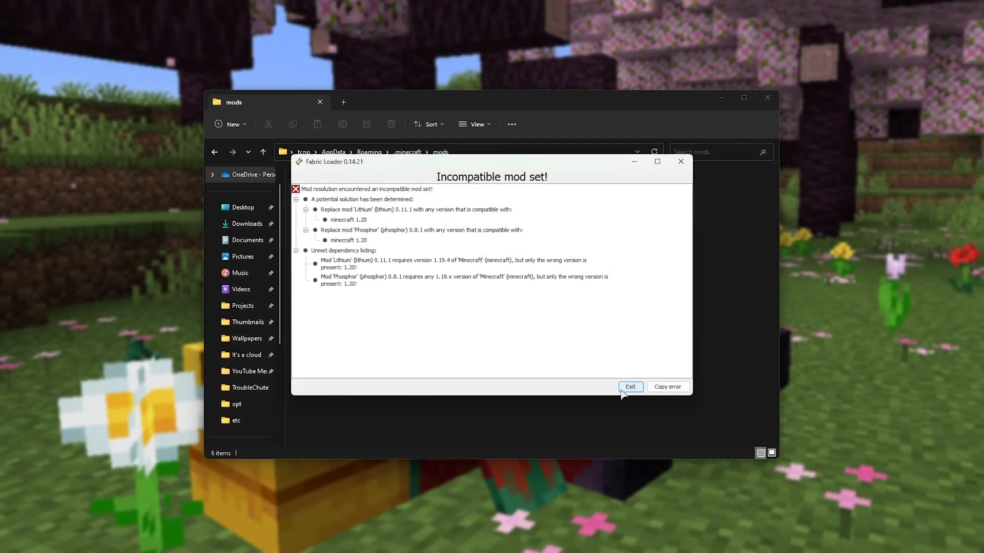
# Exit the 'Incompatible mod set!' report and reach the game's options after relaunching
pyautogui.click(631, 386)
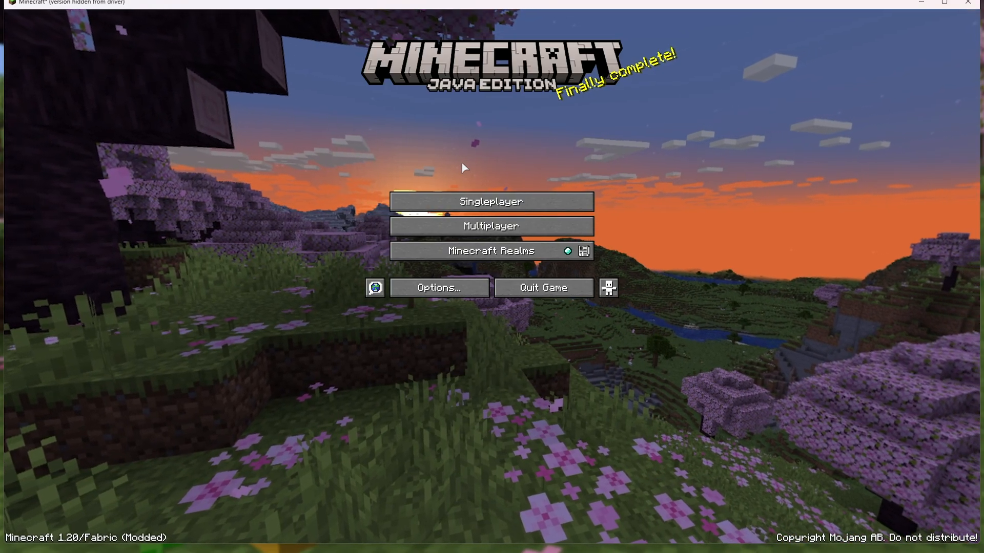
pyautogui.click(491, 201)
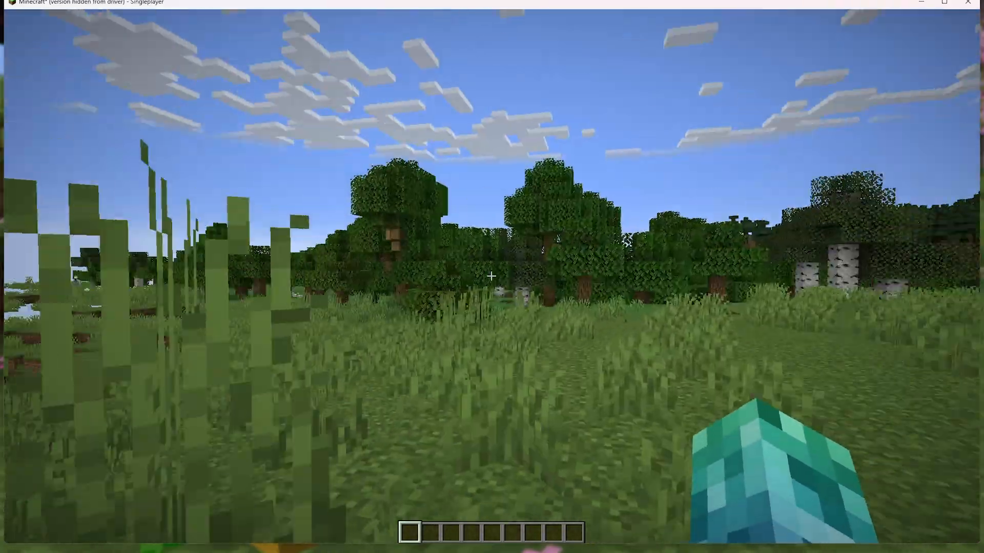
# Toggle the F3 debug overlay showing FPS, Sodium 0.4.10 renderer and Iris 1.6.4
pyautogui.press('F3')
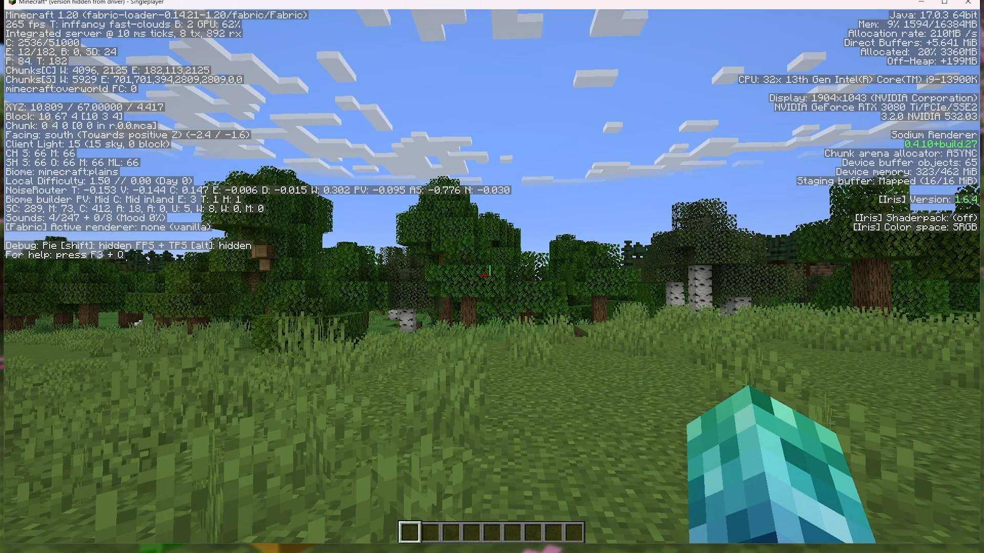
# Reach the Sodium video settings General page from the pause menu via Options
pyautogui.press('Escape')
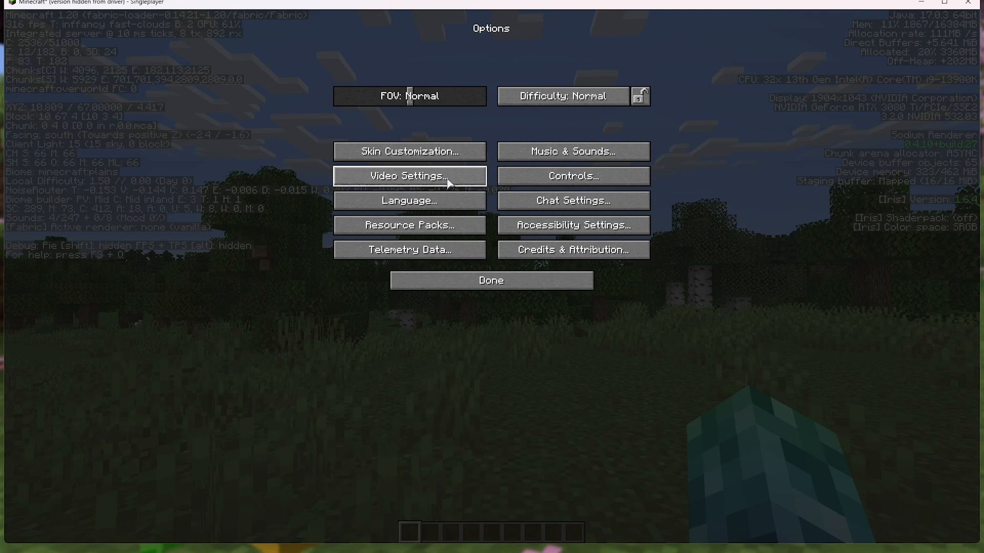
pyautogui.click(409, 176)
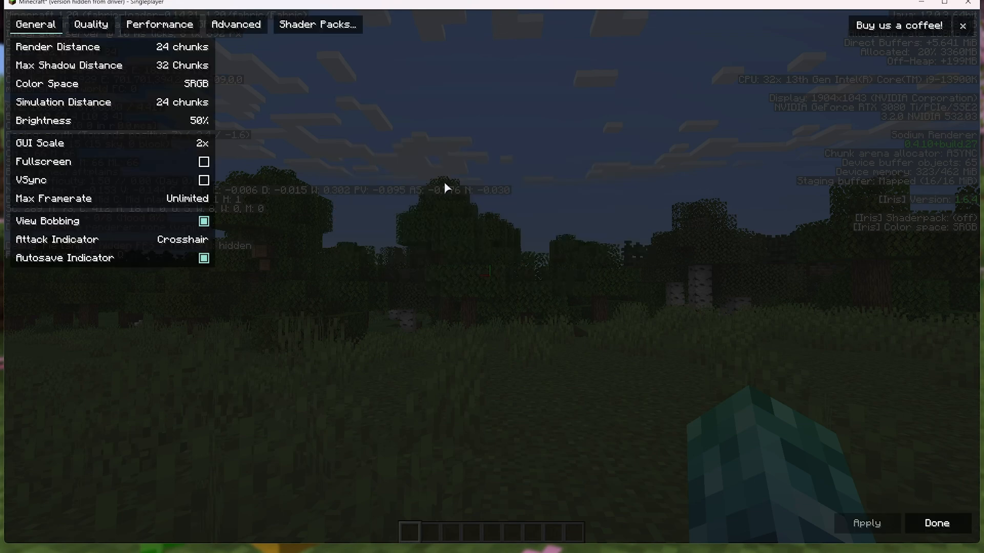
pyautogui.click(935, 523)
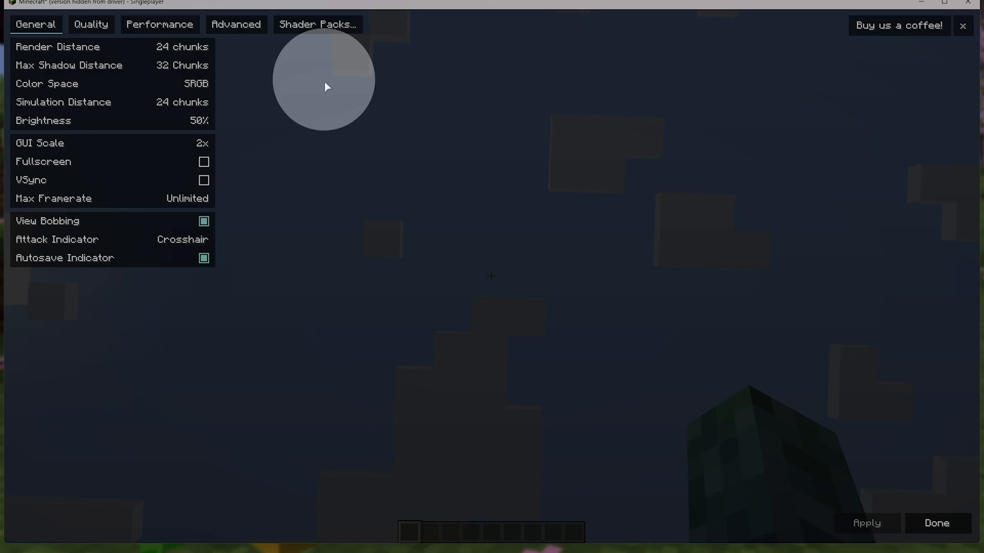
pyautogui.moveTo(163, 121)
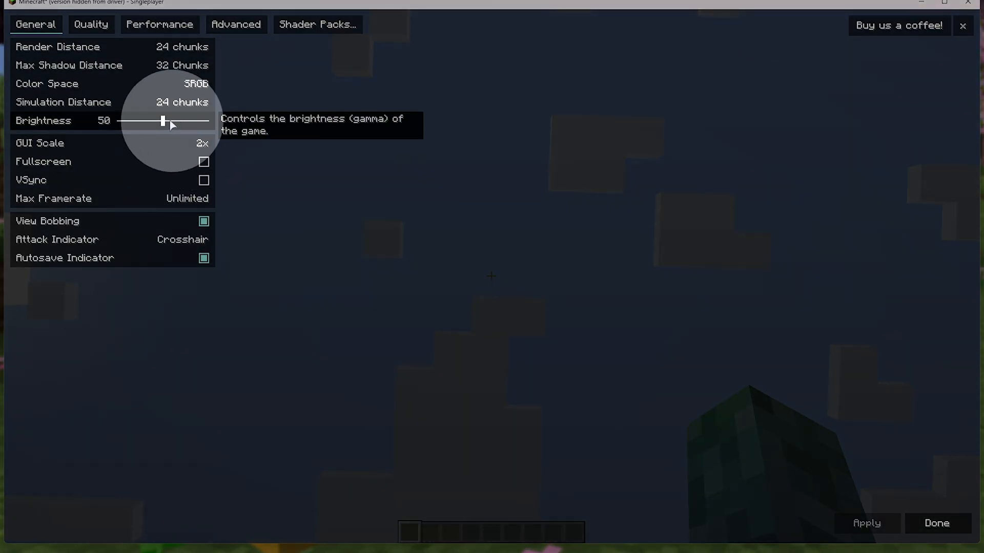
# Drag brightness fully up to Bright
pyautogui.moveTo(163, 121); pyautogui.dragTo(210, 121)
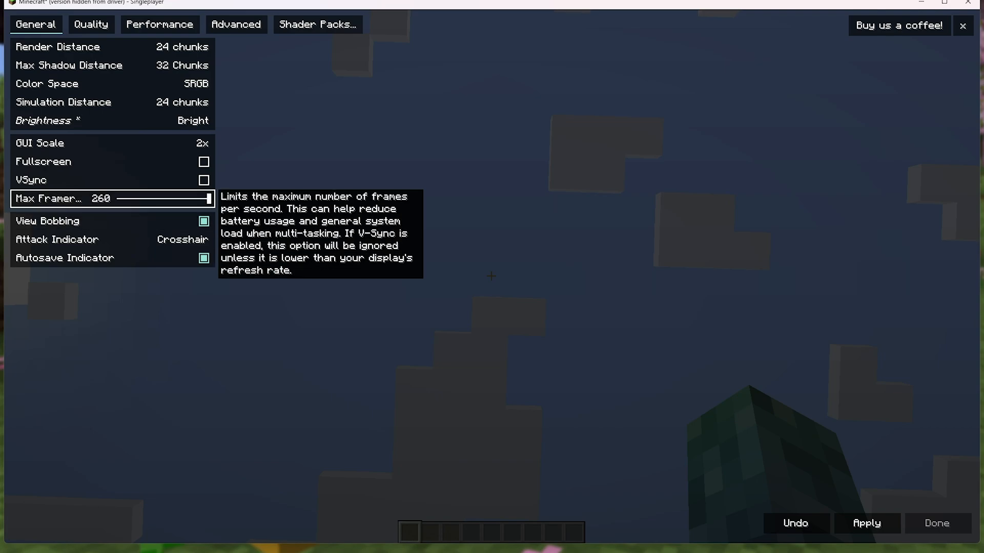
pyautogui.moveTo(254, 182)
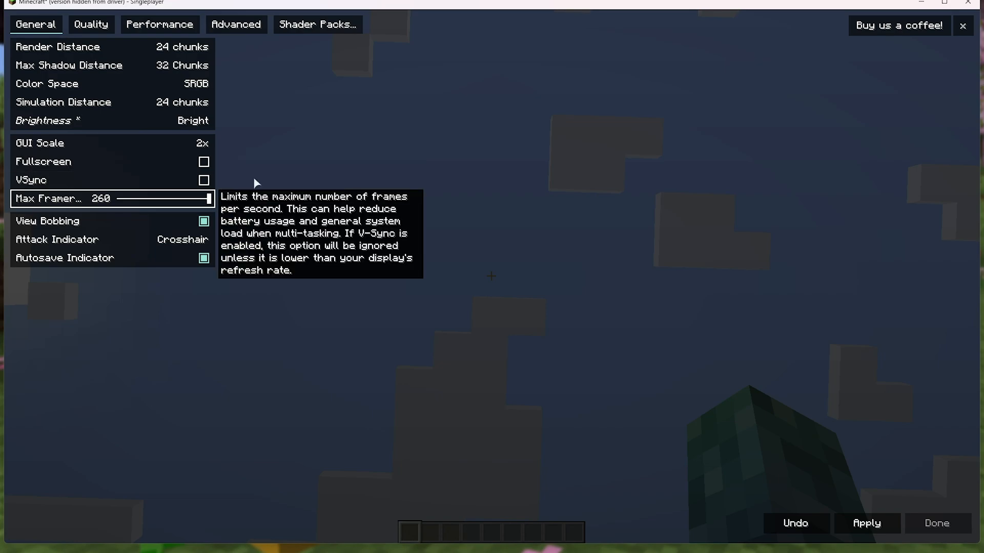
pyautogui.moveTo(182, 46)
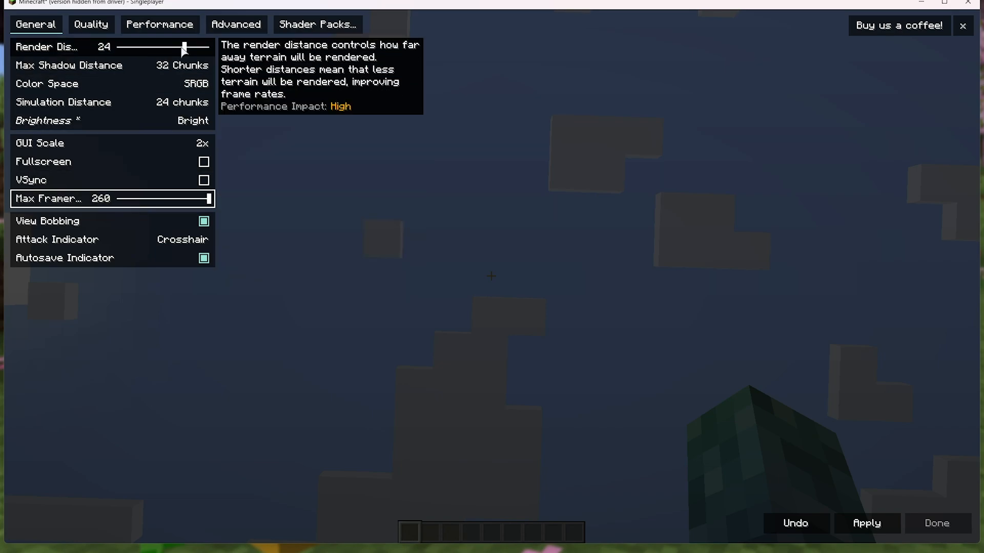
# Lower render distance from 24 to 12 chunks
pyautogui.moveTo(182, 46); pyautogui.dragTo(148, 46)
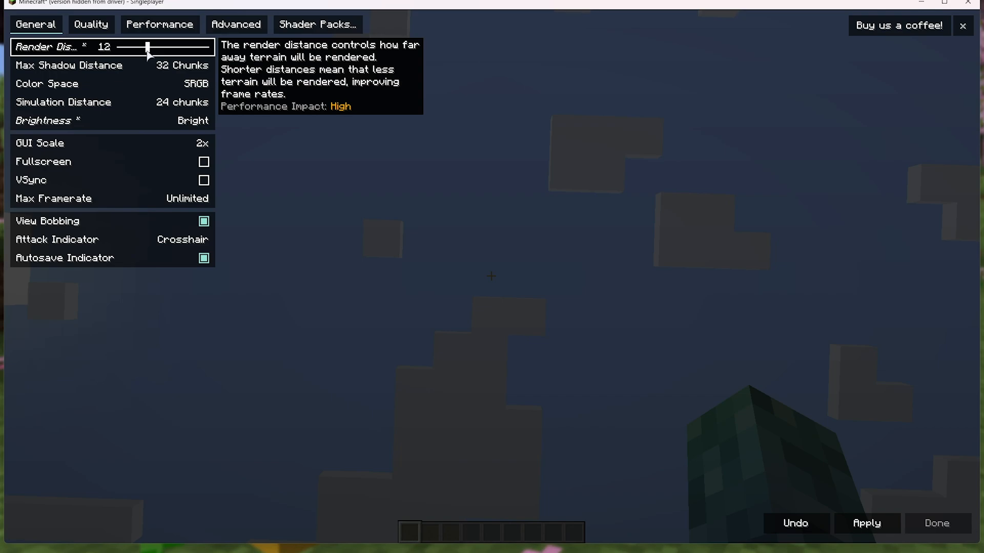
pyautogui.moveTo(150, 50)
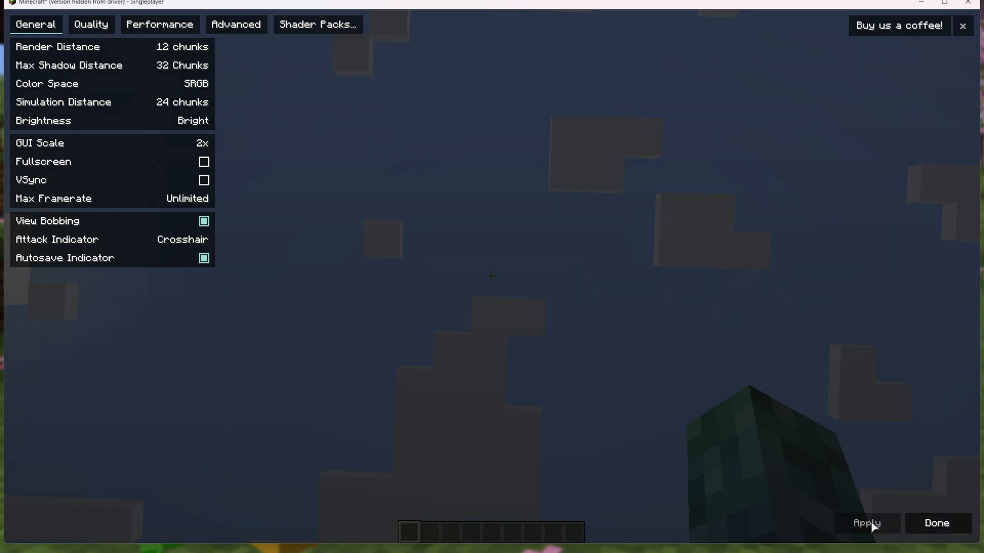
# Review the Quality and Performance pages, ending on Advanced with async chunk allocation and 3-frame render-ahead
pyautogui.click(90, 25)
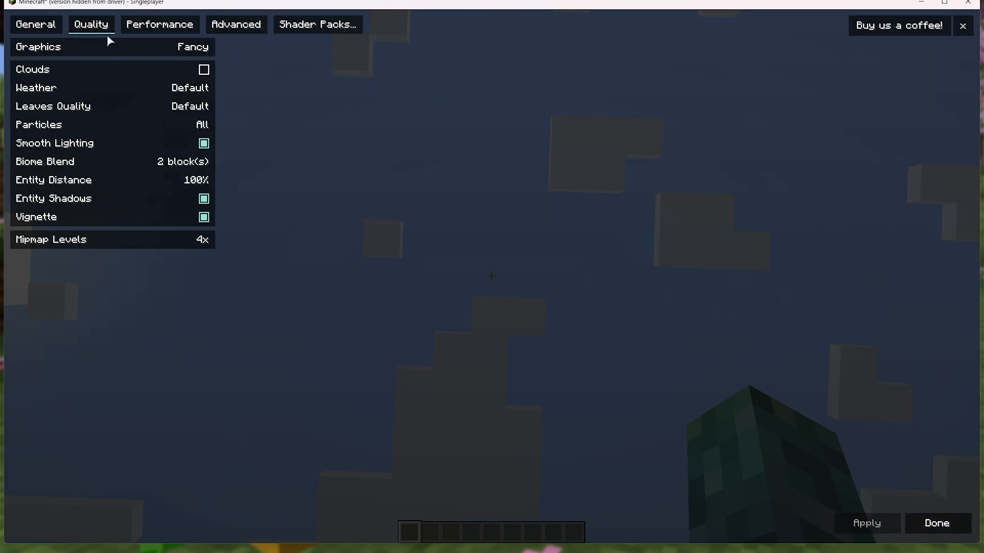
pyautogui.moveTo(113, 48)
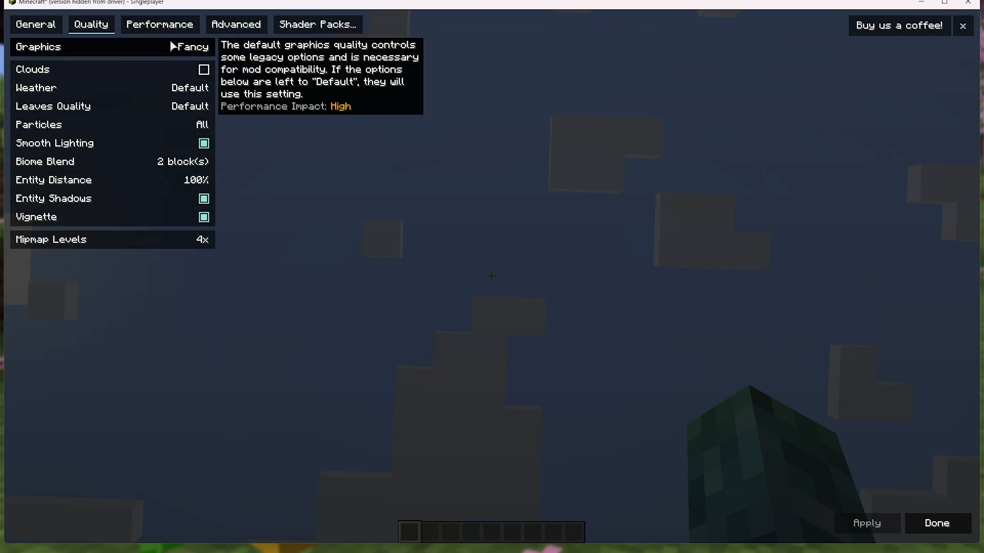
pyautogui.click(160, 25)
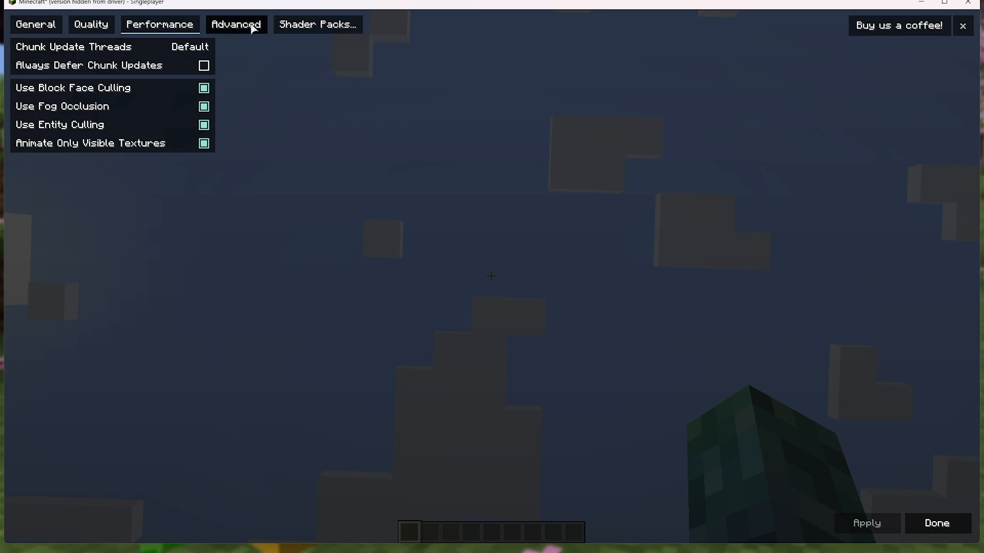
pyautogui.click(235, 25)
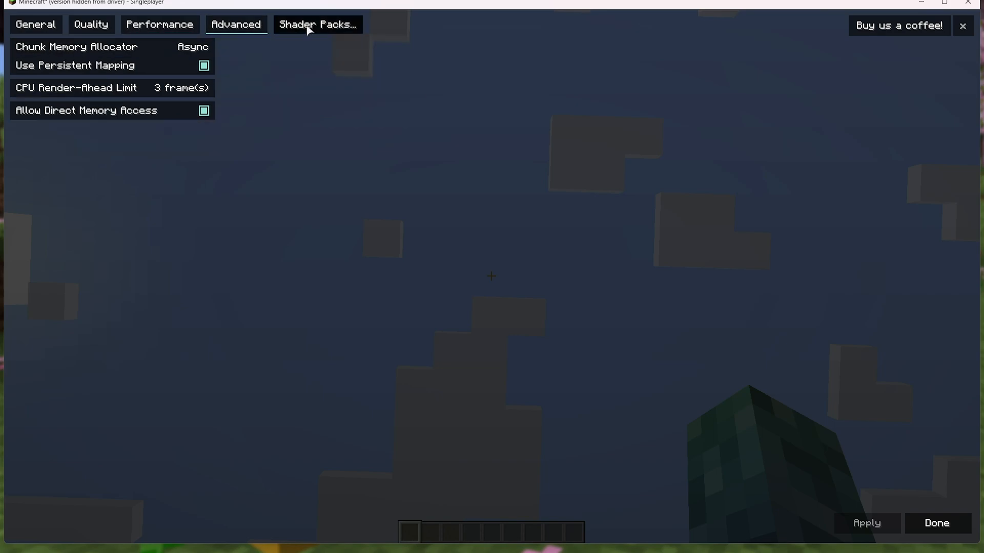
# Check the empty Iris shader pack list, then leave video settings with Done
pyautogui.click(318, 25)
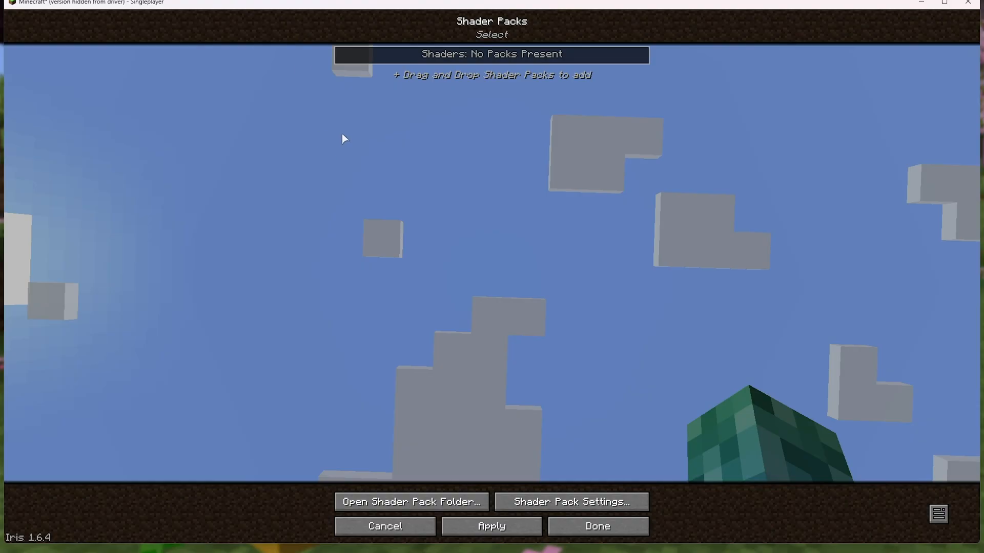
pyautogui.moveTo(411, 502)
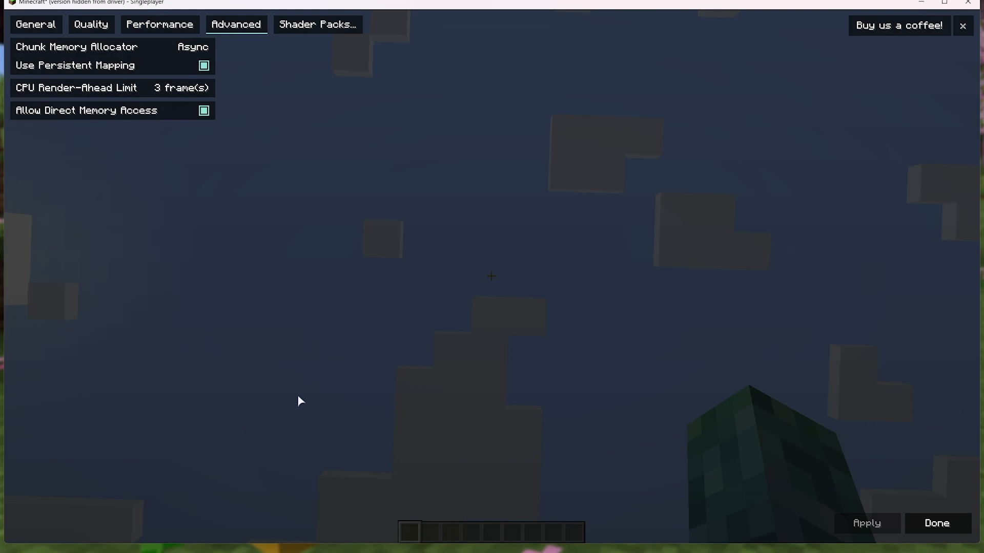
pyautogui.click(936, 522)
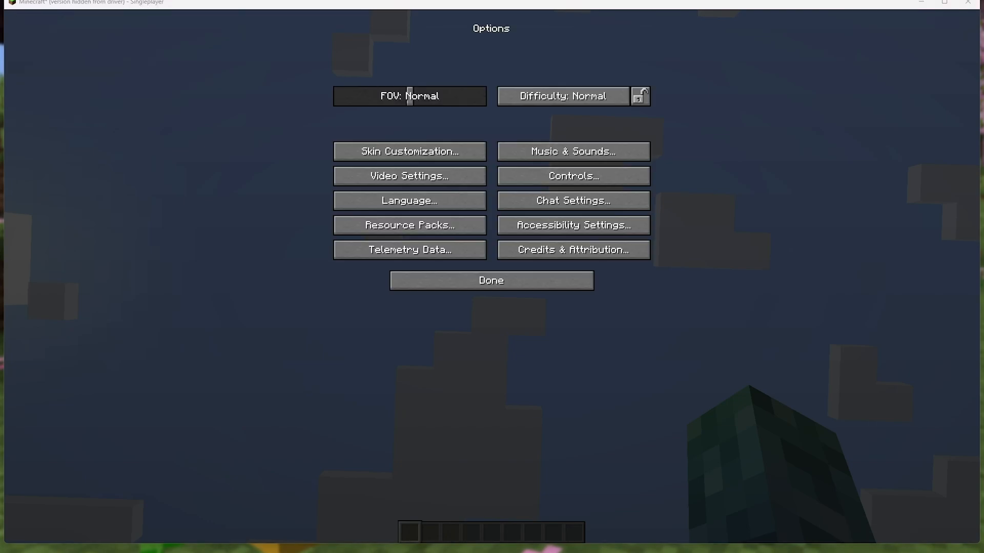
pyautogui.moveTo(472, 242)
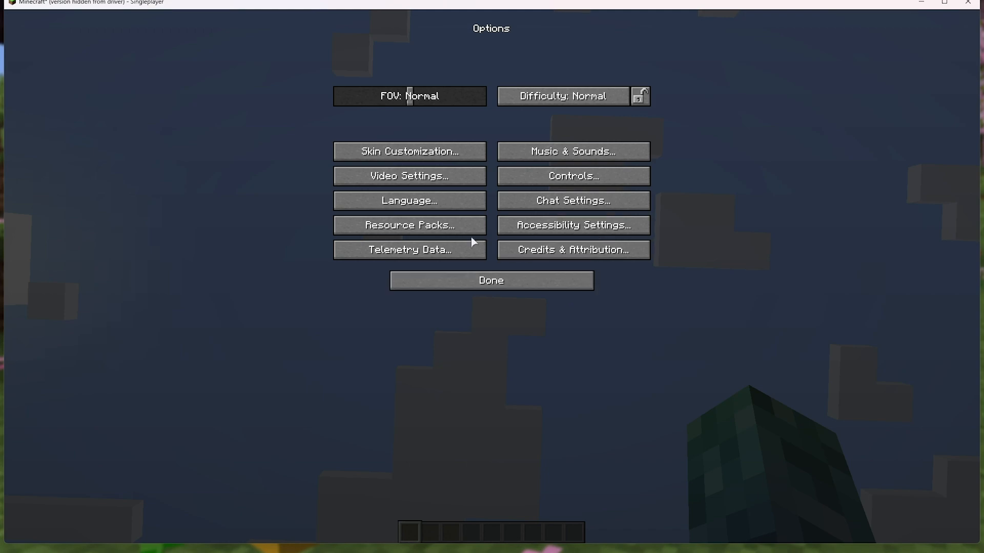
# Go into Controls and bring up the Key Binds list
pyautogui.click(572, 175)
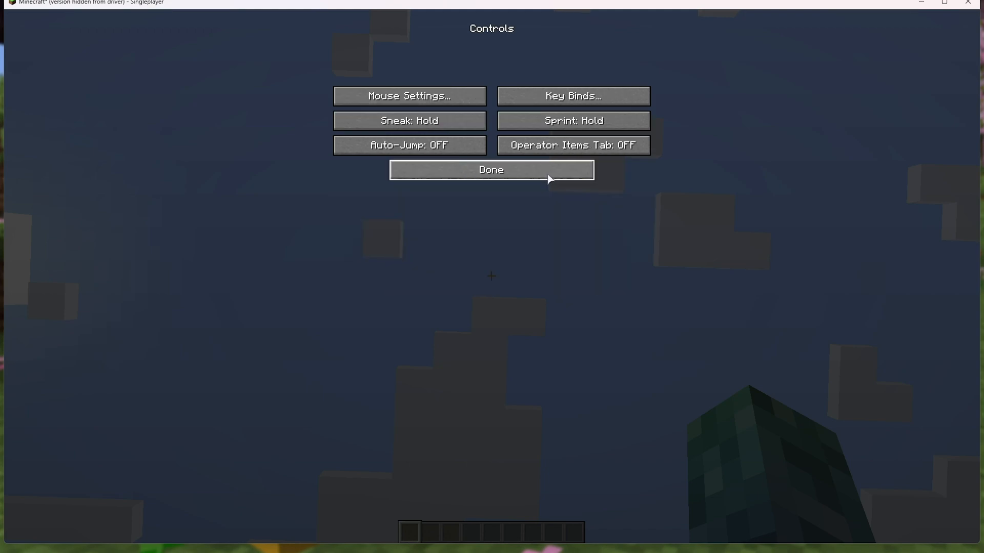
pyautogui.click(572, 96)
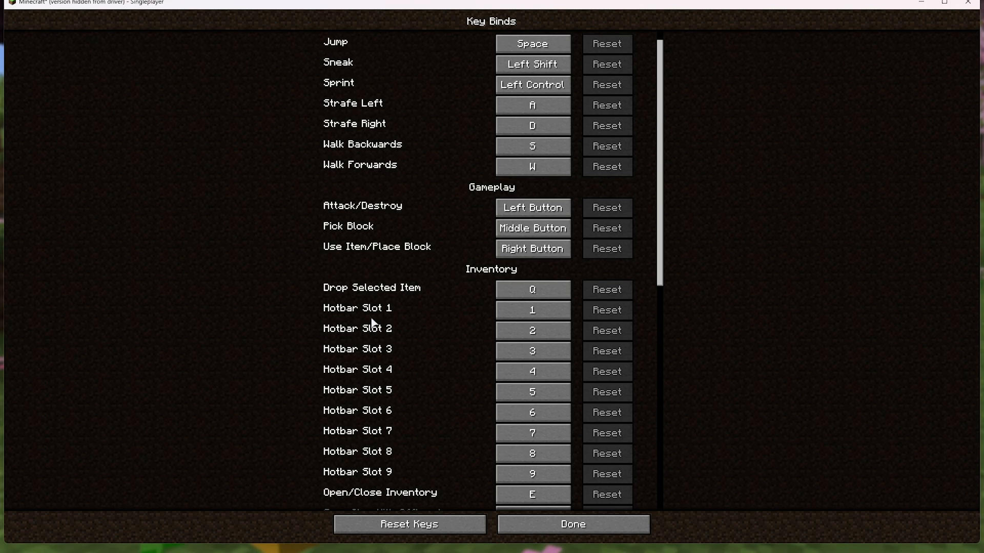
# Scroll the key binds down to the WI Zoom and Iris bindings, then return to the game with Done
pyautogui.scroll(-3)
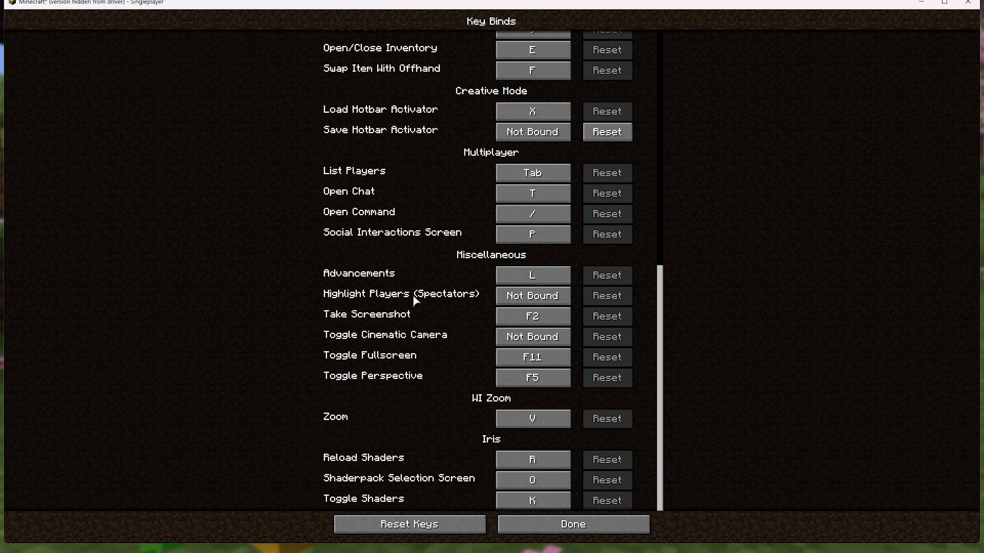
pyautogui.moveTo(345, 424)
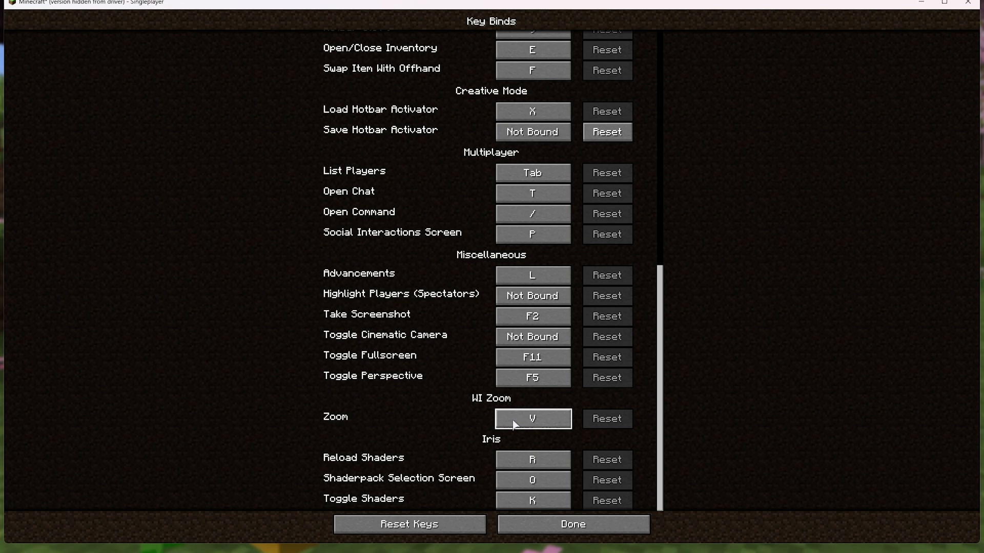
pyautogui.moveTo(405, 418)
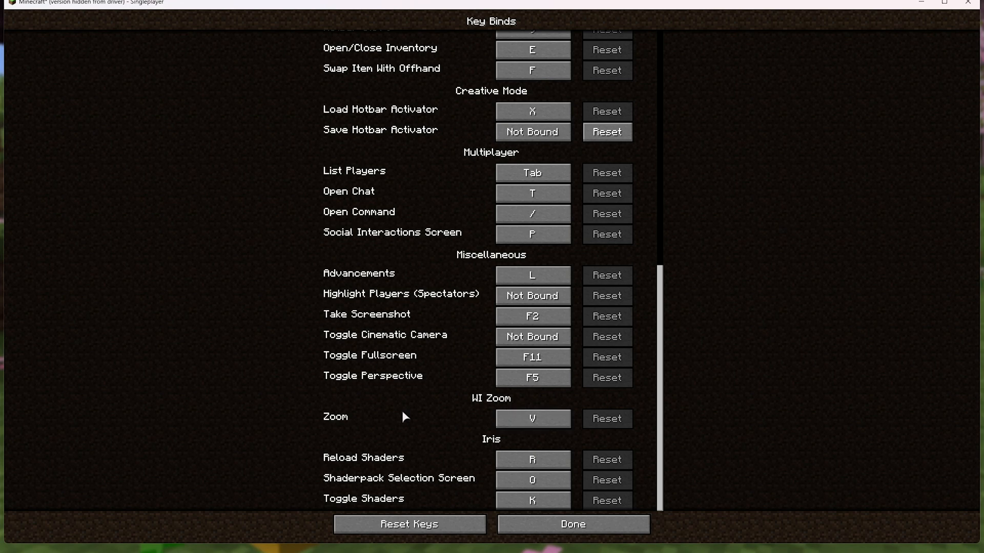
pyautogui.moveTo(357, 412)
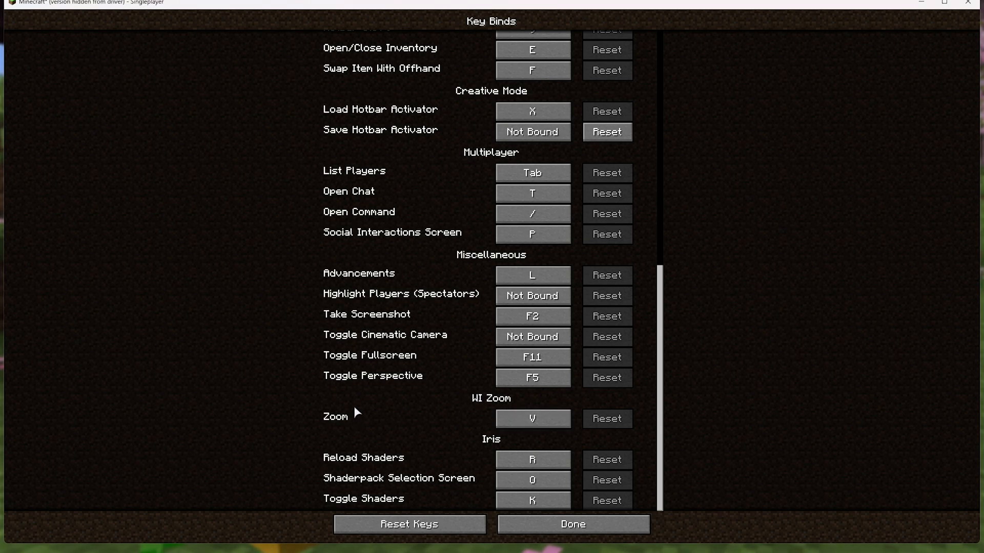
pyautogui.moveTo(418, 486)
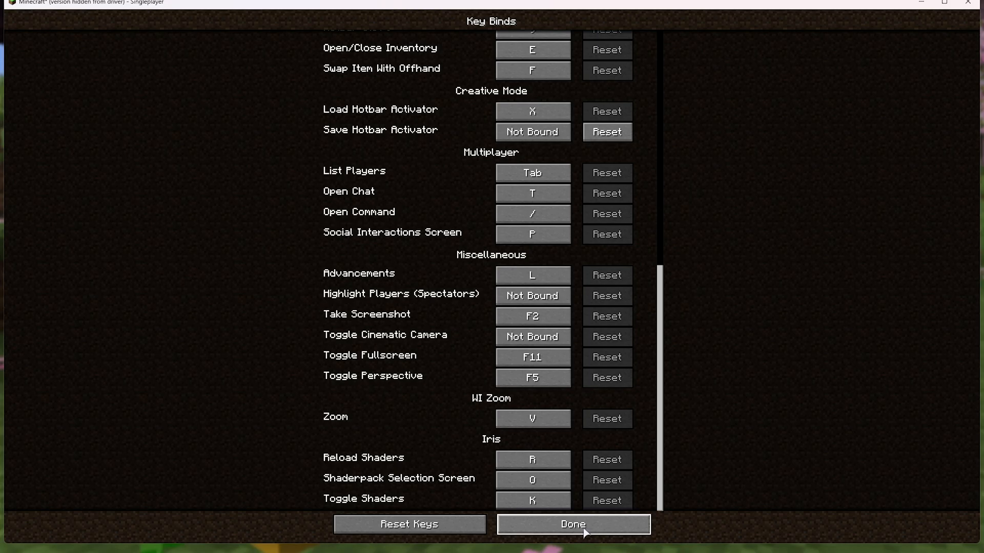
pyautogui.click(571, 524)
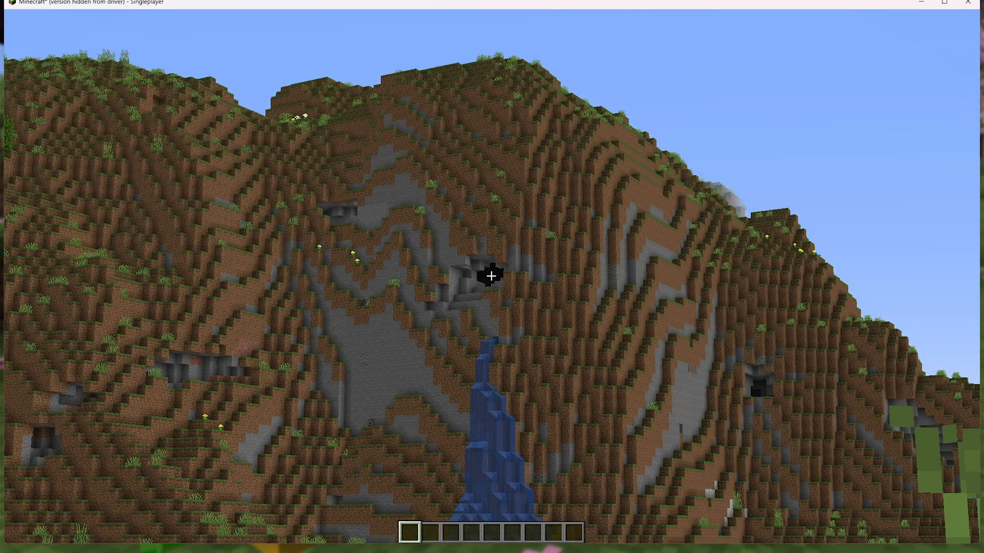
pyautogui.press('F3')
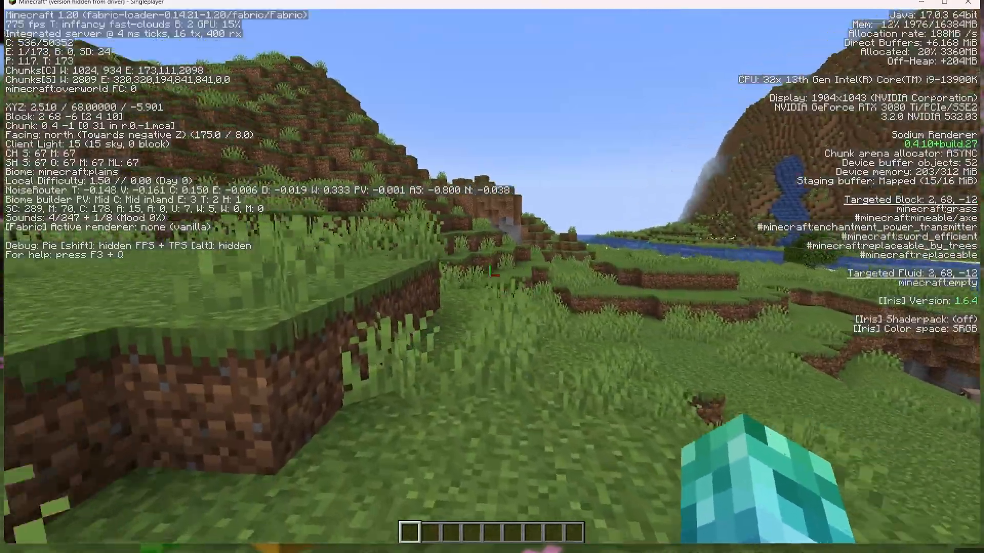
pyautogui.press('F3')
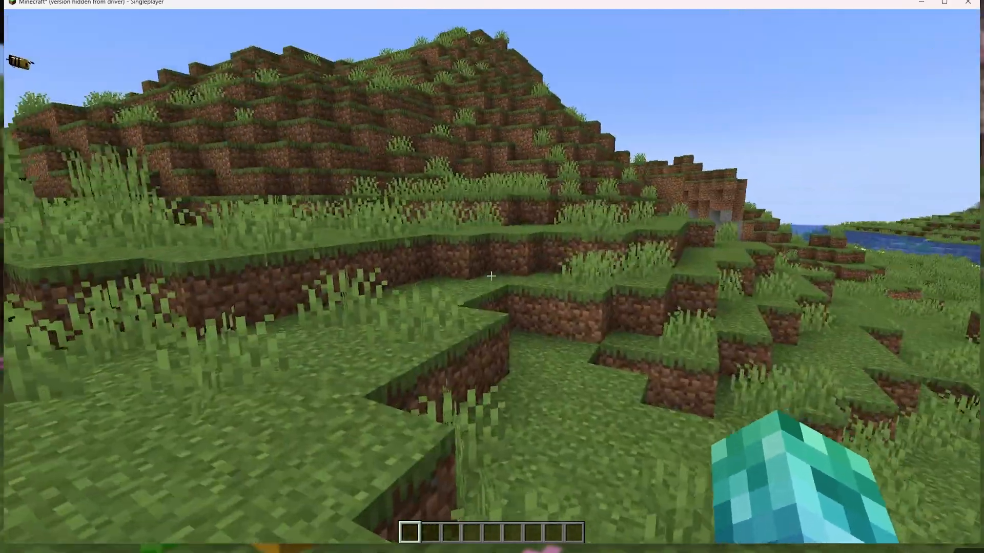